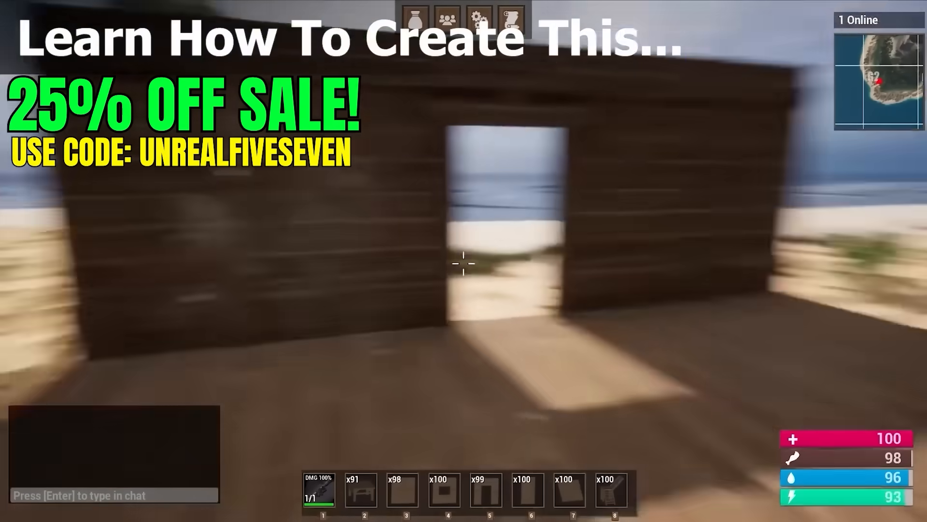
{"action": "mouse_move", "coordinate": [463, 262]}
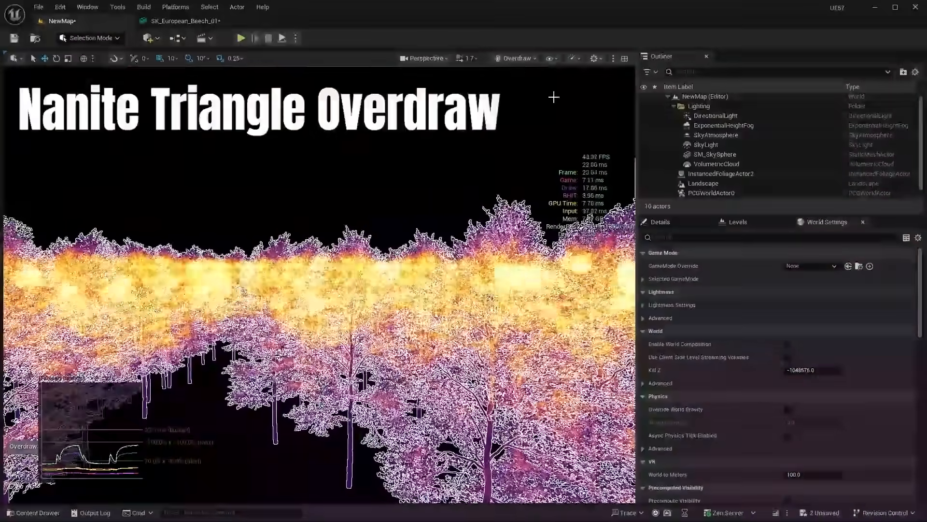
Step: Cycle the forest viewport through Nanite Overdraw and Wireframe, then return it to Lit shading
{"action": "left_click", "coordinate": [514, 58]}
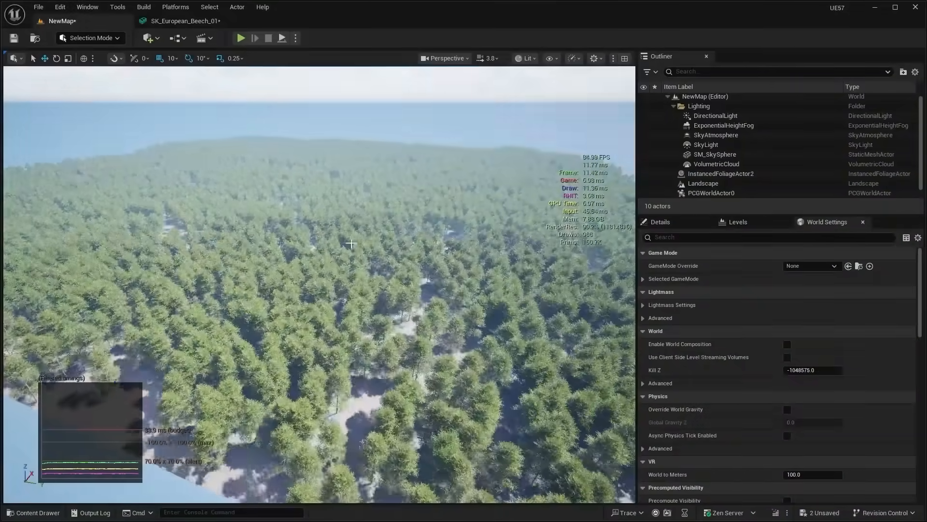
{"action": "left_click", "coordinate": [183, 21]}
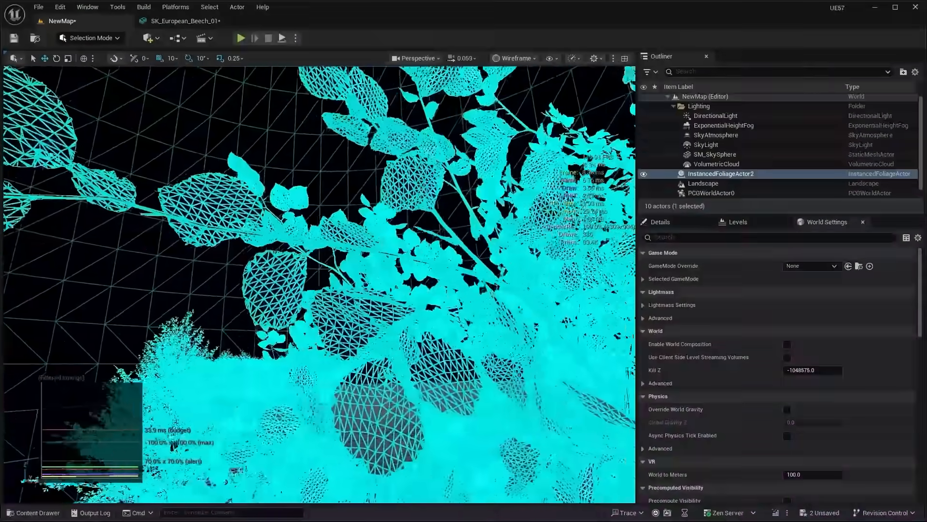
{"action": "left_click", "coordinate": [513, 58]}
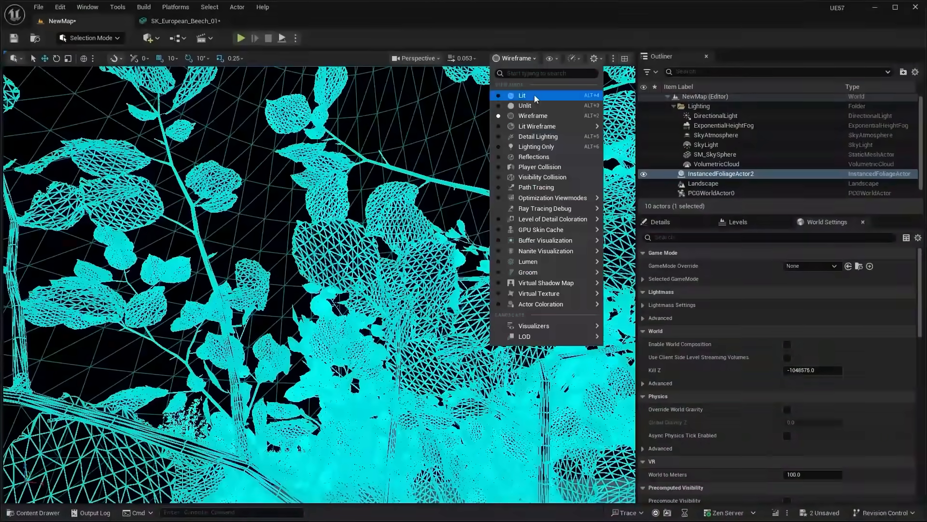
{"action": "left_click", "coordinate": [523, 95]}
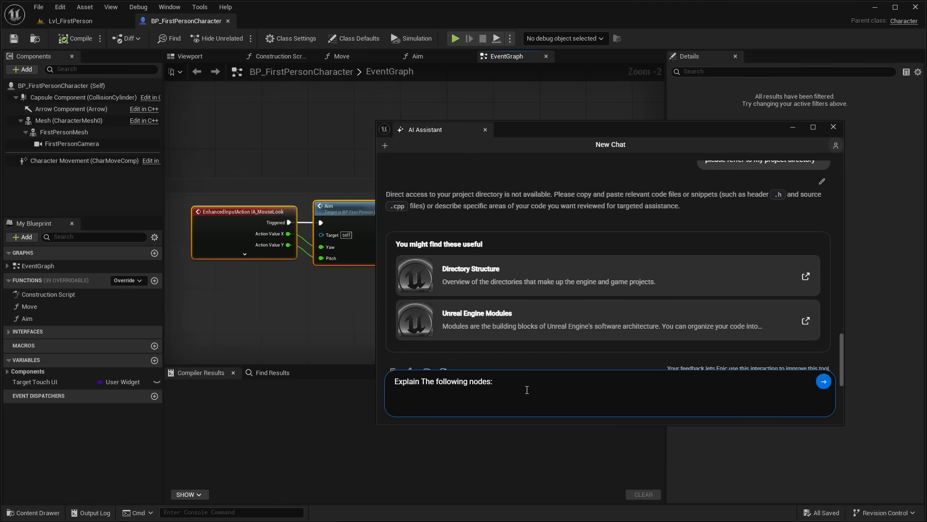
Step: Scroll the soft reference vs casting answer and ask 'can you generate a simple line trace firing logic blueprint?'
{"action": "left_click", "coordinate": [823, 380]}
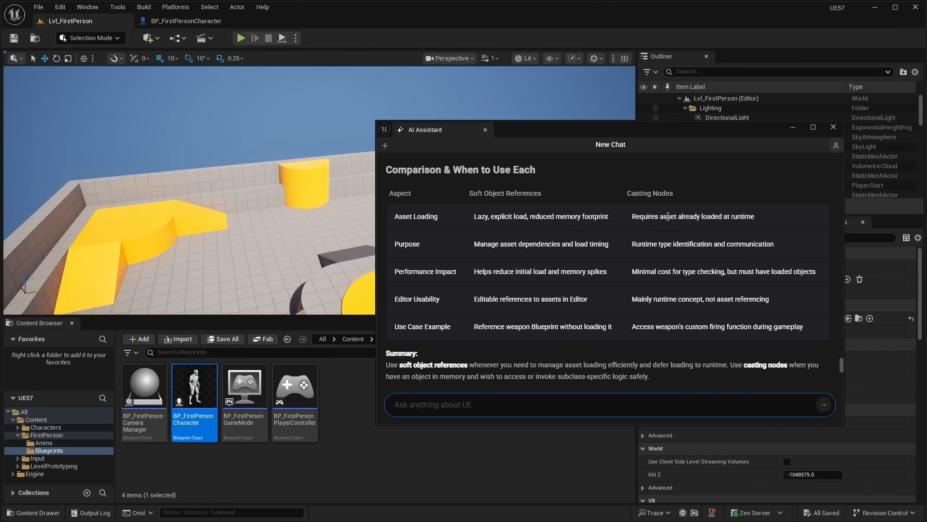
{"action": "scroll", "scroll_direction": "down", "scroll_amount": 3}
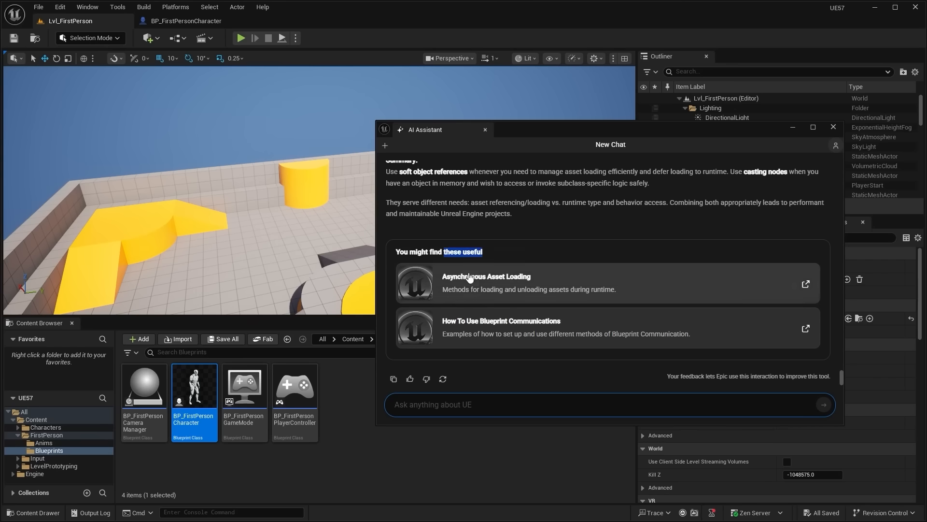
{"action": "type", "text": "can you generate a simple line trace firing logic blueprint?"}
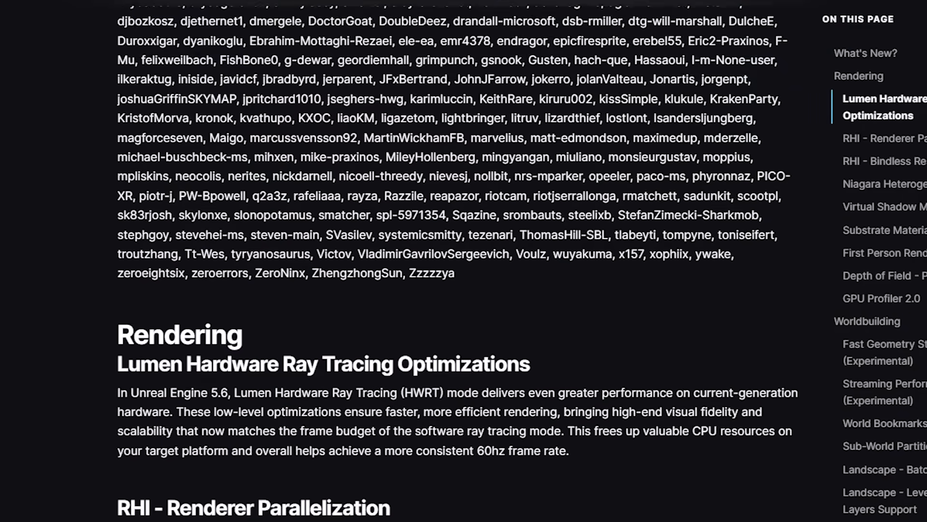
Step: Scroll the release notes to the Lumen ray tracing section and choose a Nanite Shape Preservation mode
{"action": "scroll", "scroll_direction": "down", "scroll_amount": 3}
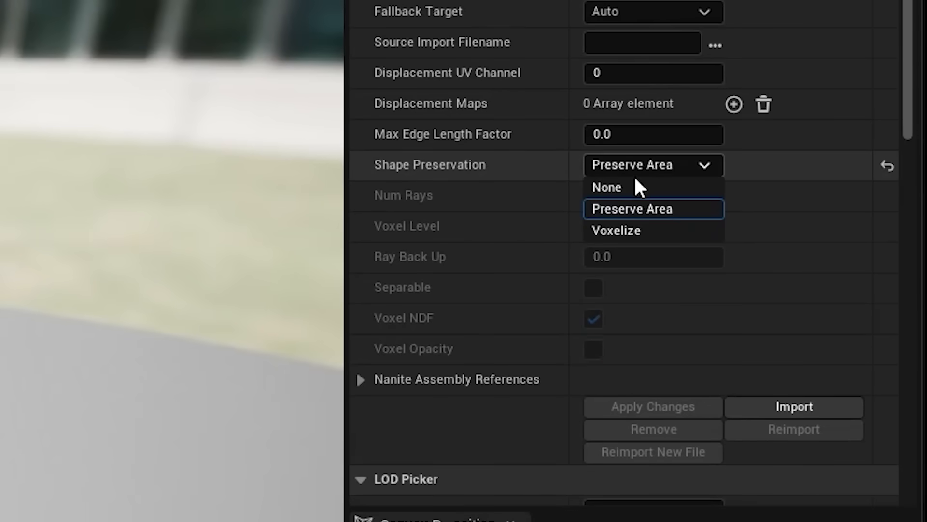
{"action": "left_click", "coordinate": [616, 229]}
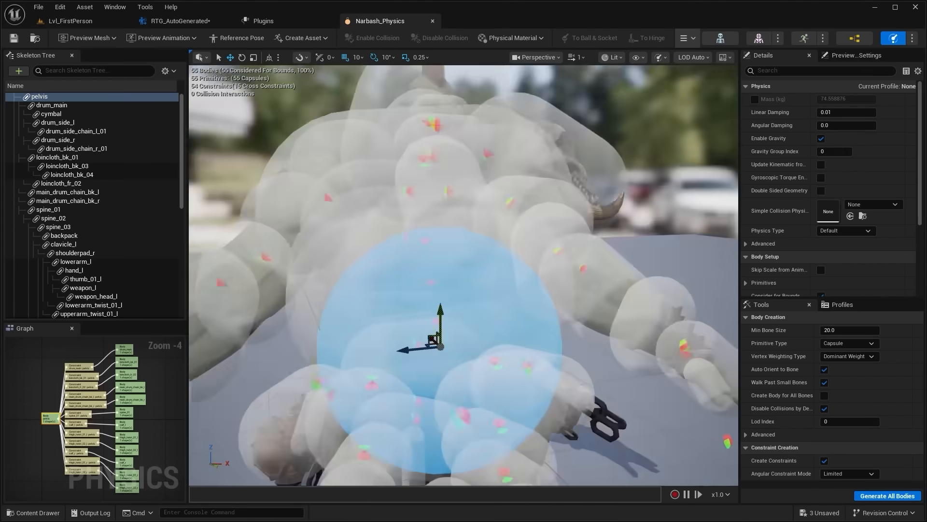
Step: Edit and confirm the Intersect Bodies Index [0] entry on the Body Intersect Goals op
{"action": "left_click", "coordinate": [178, 21]}
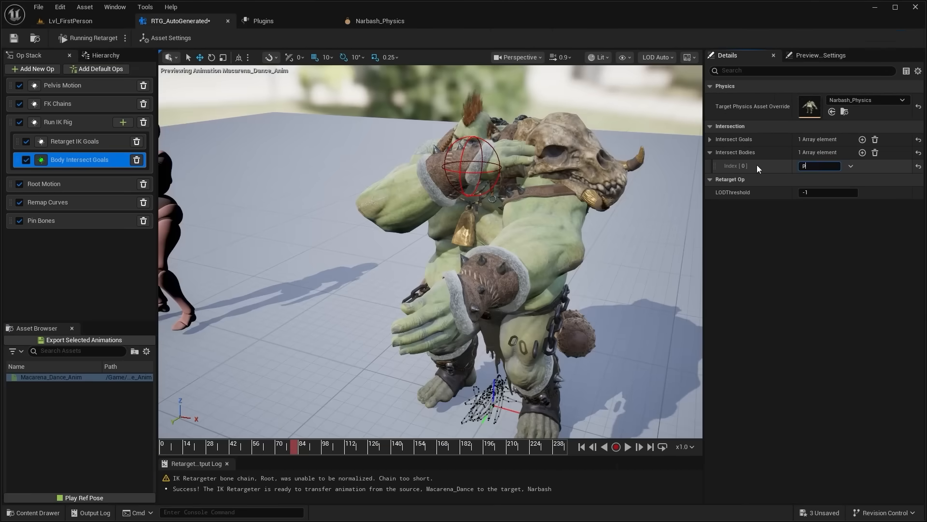
{"action": "left_click", "coordinate": [170, 37]}
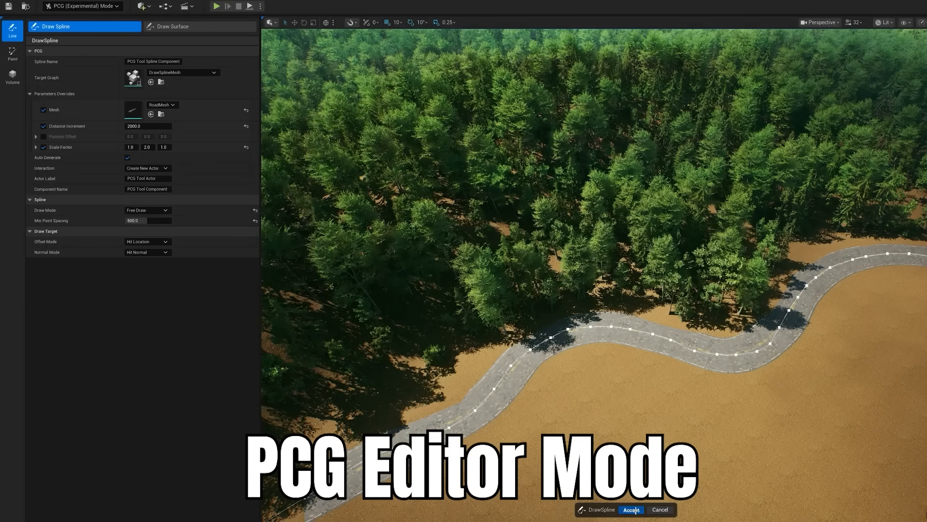
Step: Accept the drawn road spline and set a new Global Scale Factor for the scattered cones
{"action": "left_click", "coordinate": [210, 72]}
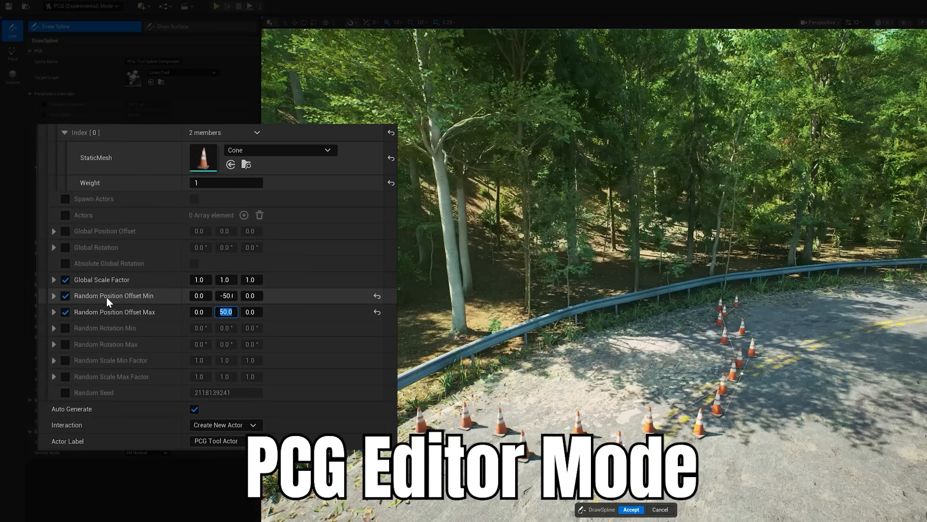
{"action": "left_click", "coordinate": [200, 279]}
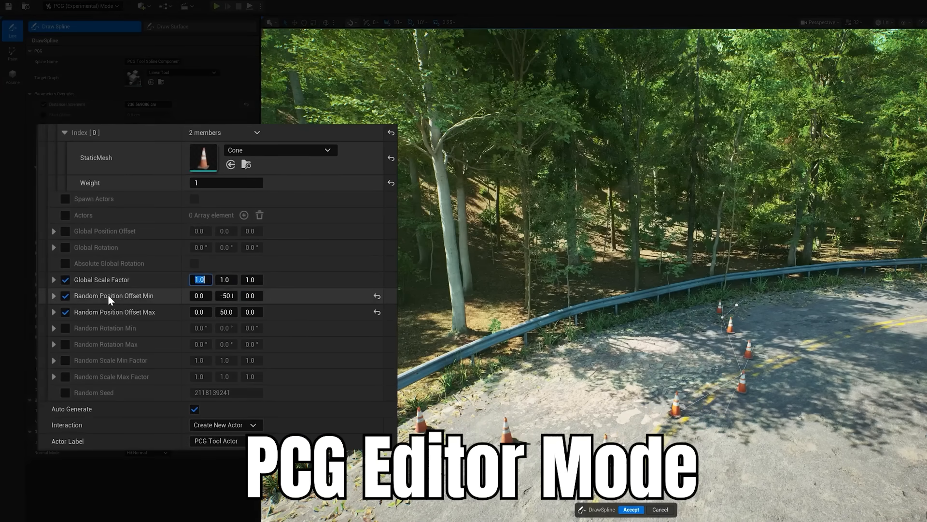
{"action": "left_click", "coordinate": [630, 509]}
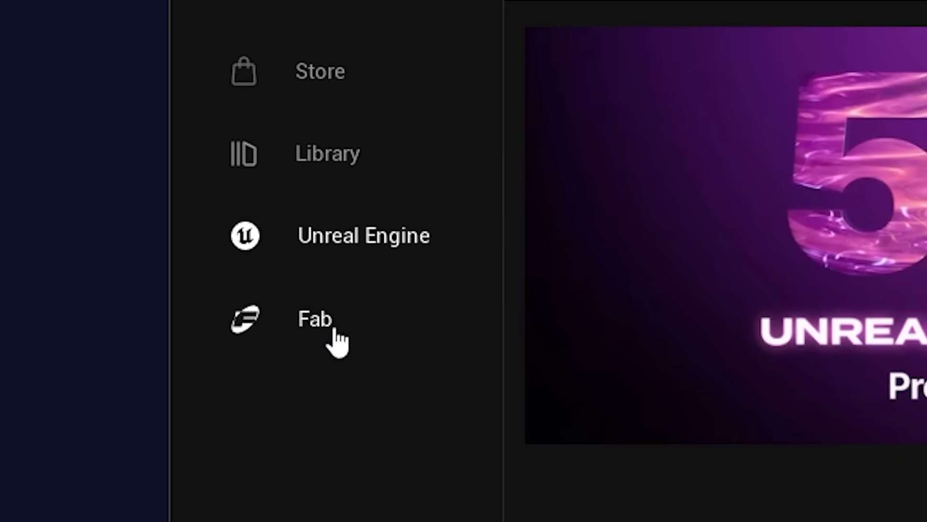
Step: Enter the Fab marketplace, dismiss the Ultra Dynamic Sky details and browse the product grid
{"action": "left_click", "coordinate": [314, 319]}
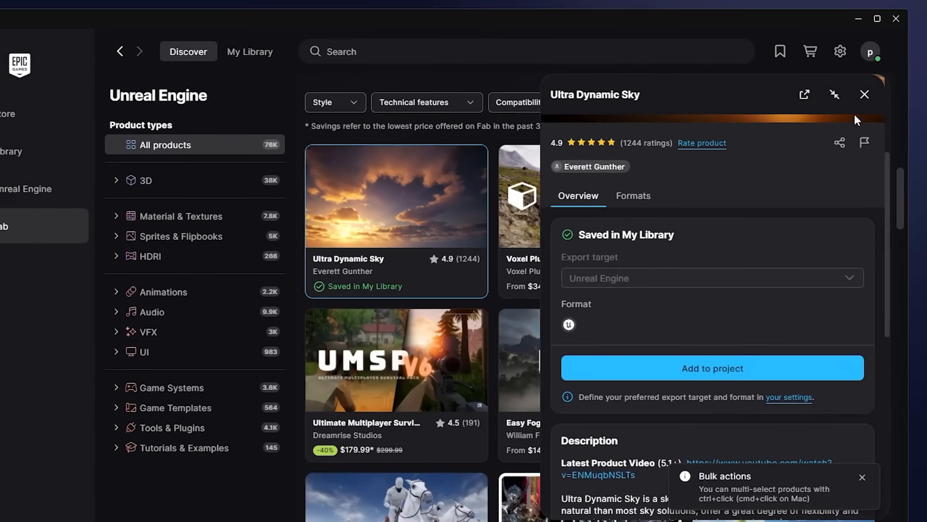
{"action": "left_click", "coordinate": [863, 93]}
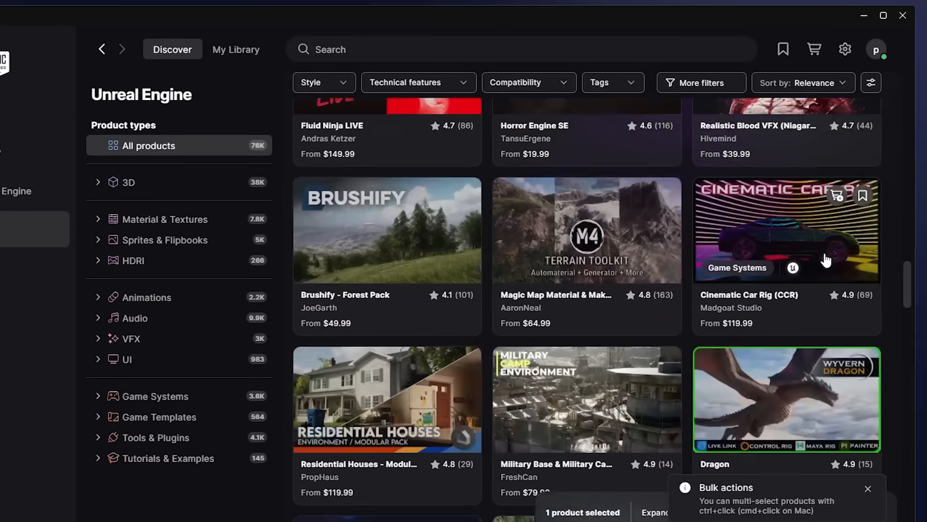
{"action": "scroll", "scroll_direction": "down", "scroll_amount": 3}
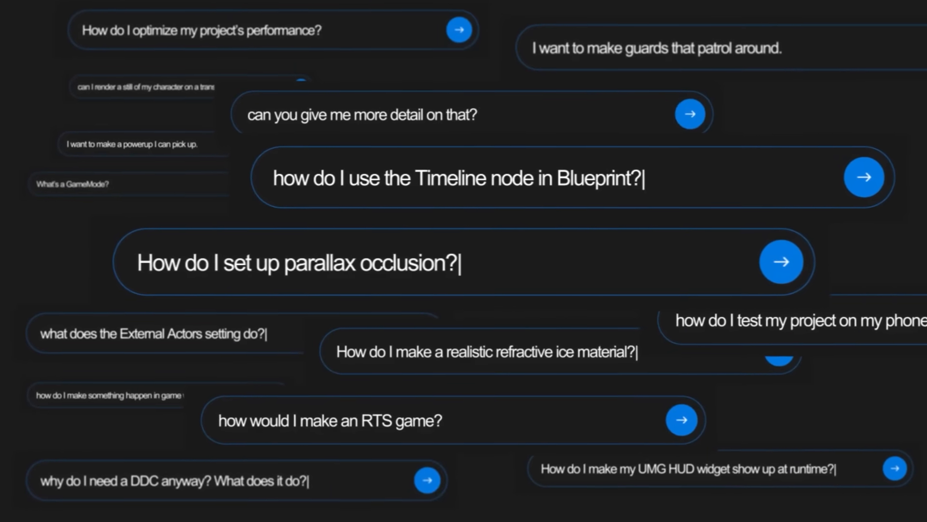
Step: Begin typing a 'how do I use' question into the Epic Developer Assistant chat box
{"action": "scroll", "scroll_direction": "down", "scroll_amount": 3}
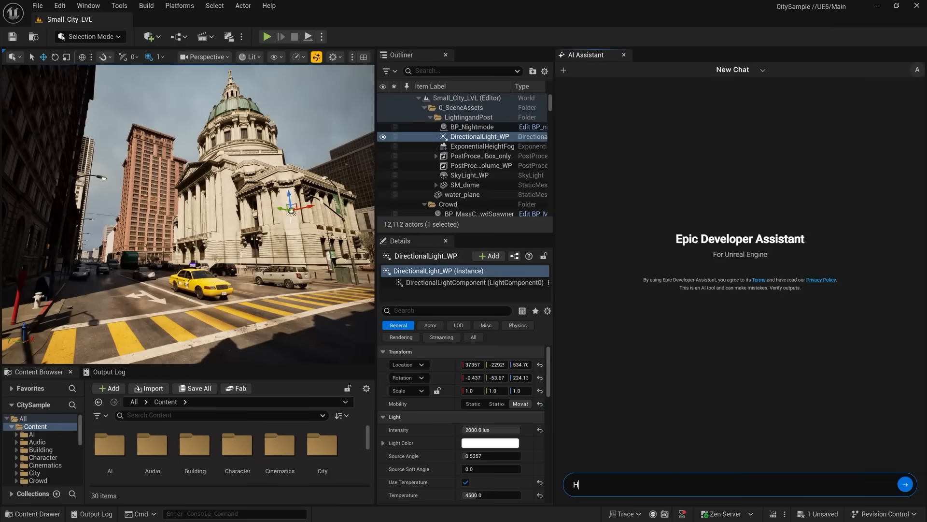
{"action": "type", "text": "ow do I us"}
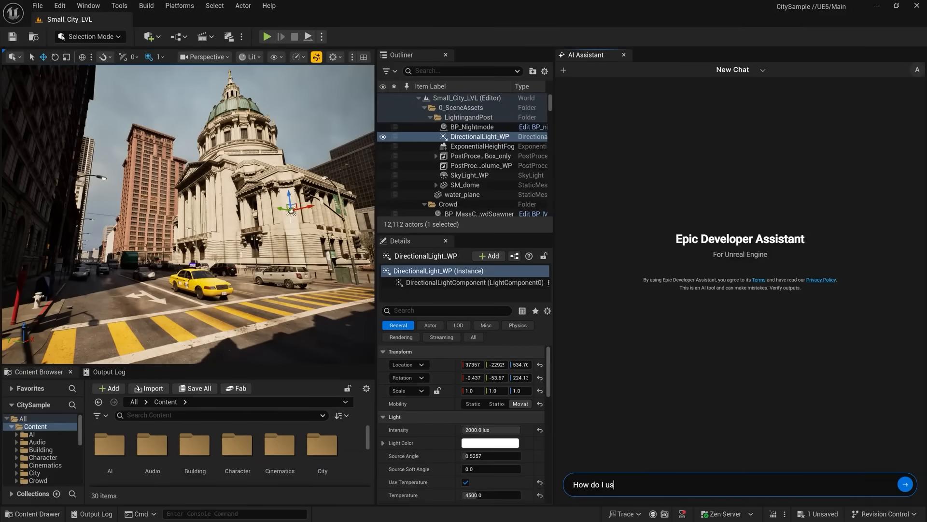